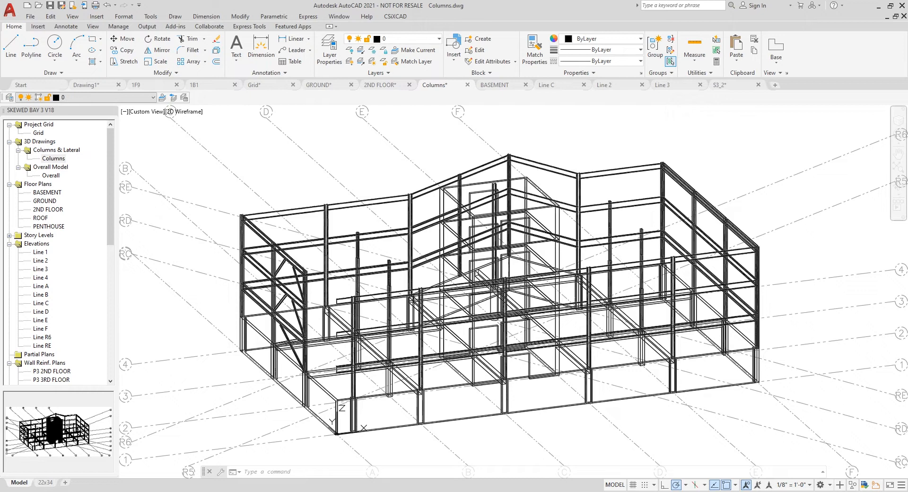
{"action": "mouse_move", "coordinate": [174, 292]}
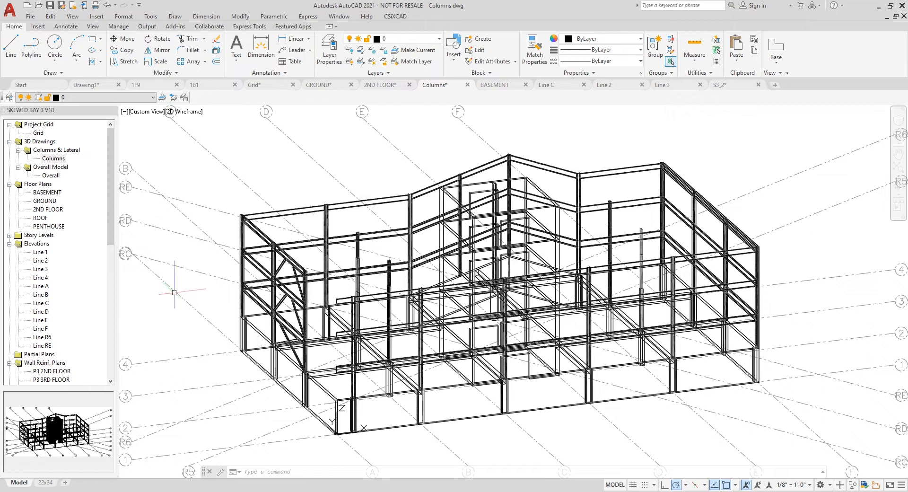
{"action": "mouse_move", "coordinate": [541, 460]}
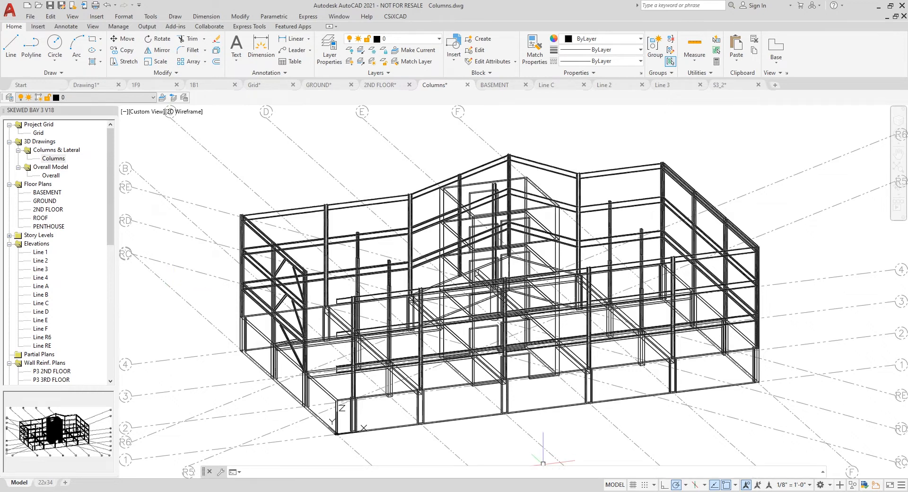
Step: Remove obscured lines from the 3D structural model with the HIDE command
{"action": "type", "text": "HIDE"}
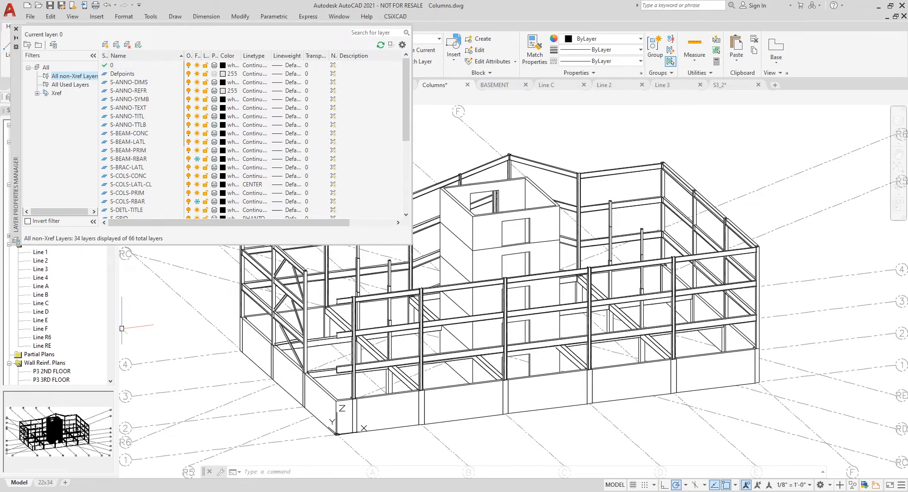
Step: Turn on the S-BEAM-RBAR and S-WALL-RBAR layers so reinforcement shows, then dismiss the layer manager
{"action": "left_click", "coordinate": [128, 158]}
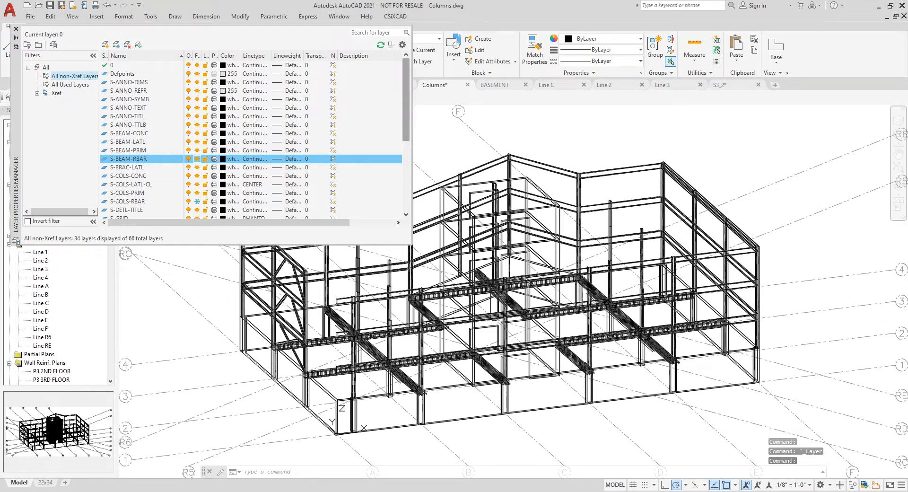
{"action": "scroll", "scroll_direction": "down", "scroll_amount": 3}
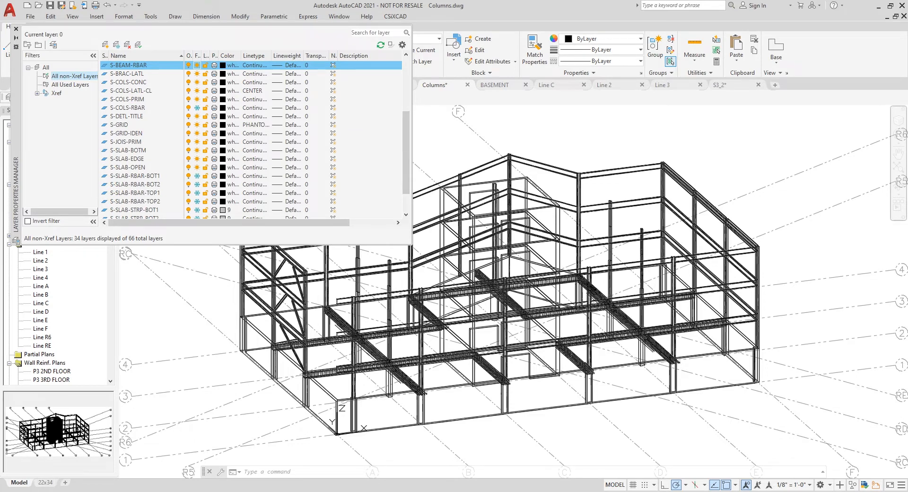
{"action": "scroll", "scroll_direction": "down", "scroll_amount": 3}
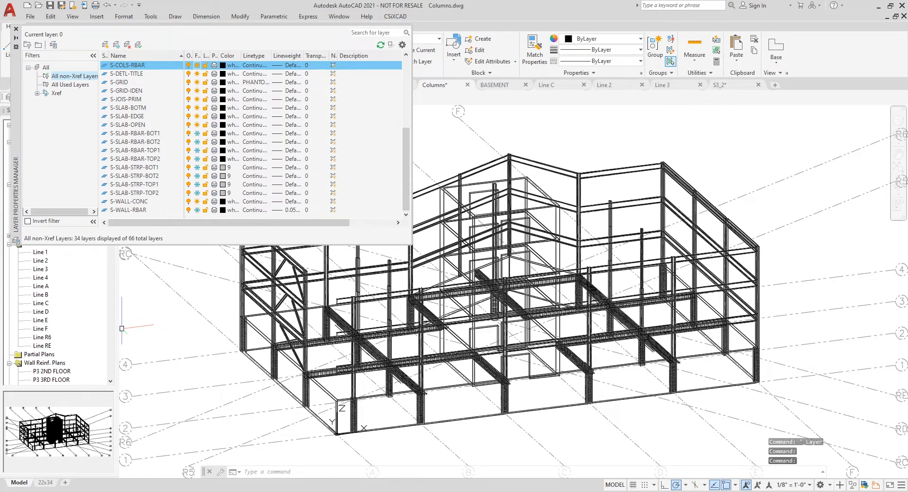
{"action": "left_click", "coordinate": [128, 210]}
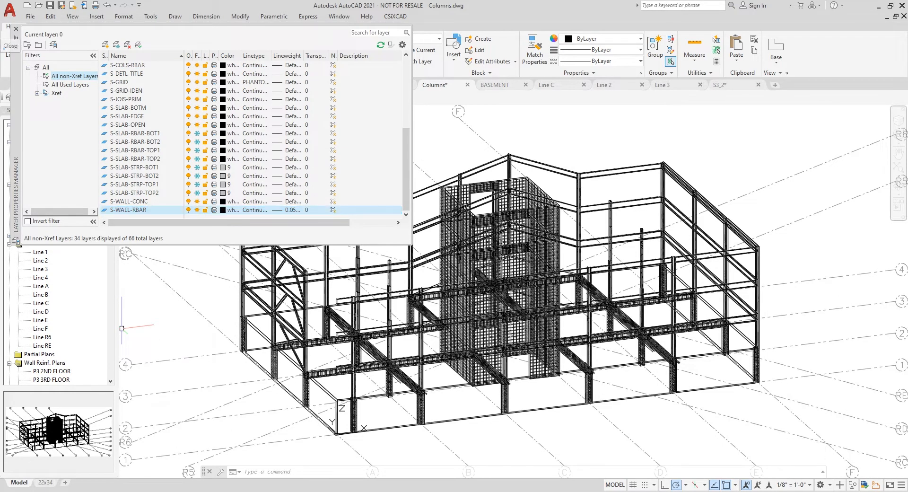
{"action": "left_click", "coordinate": [16, 28]}
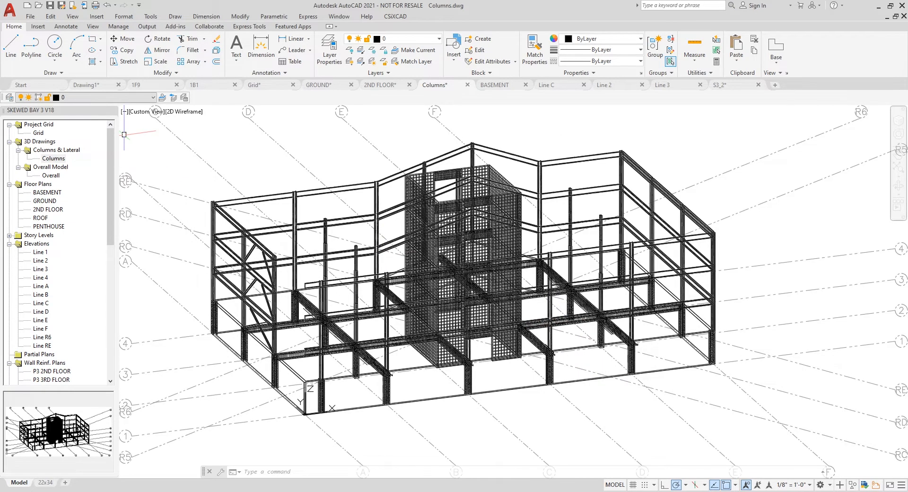
Step: Turn the S-BEAM-RBAR and S-WALL-RBAR layers off again, leaving only the structural frame visible
{"action": "left_click", "coordinate": [329, 49]}
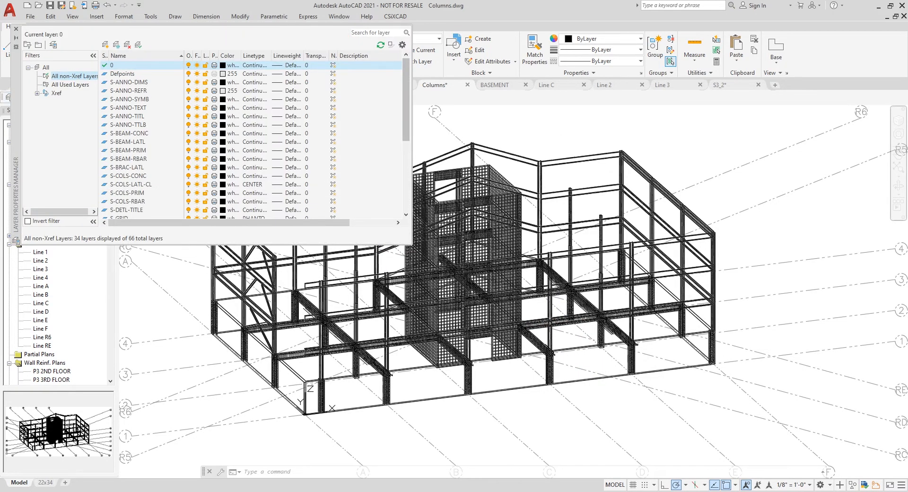
{"action": "scroll", "scroll_direction": "down", "scroll_amount": 3}
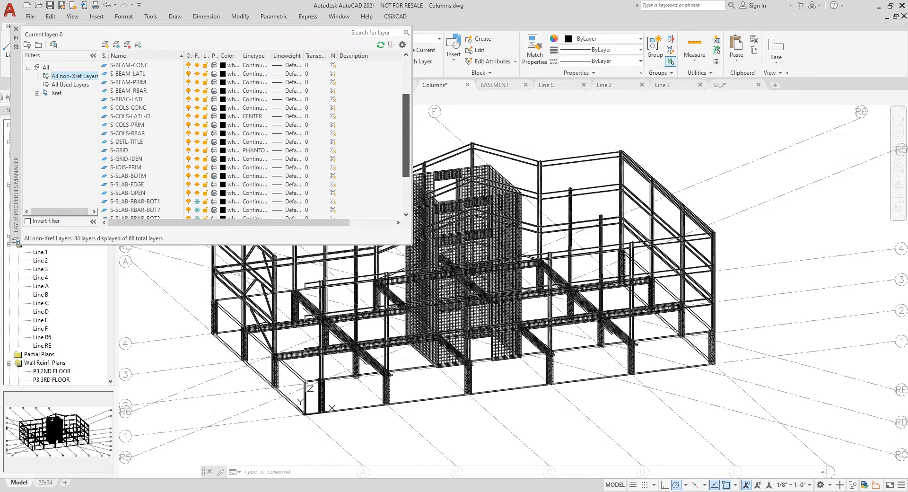
{"action": "scroll", "scroll_direction": "down", "scroll_amount": 3}
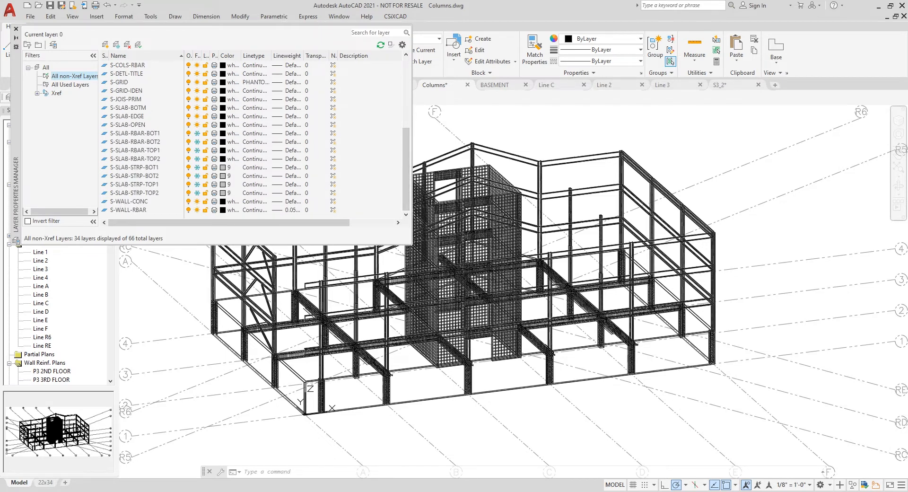
{"action": "left_click", "coordinate": [128, 209]}
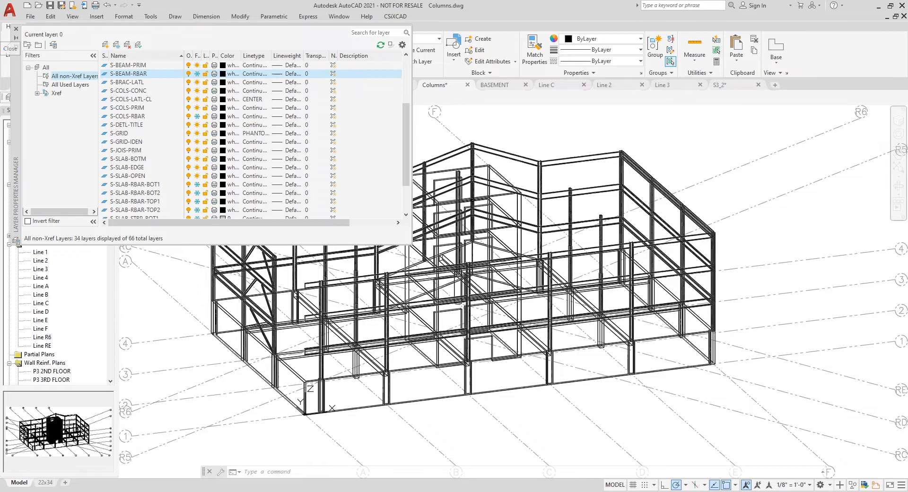
{"action": "left_click", "coordinate": [16, 37]}
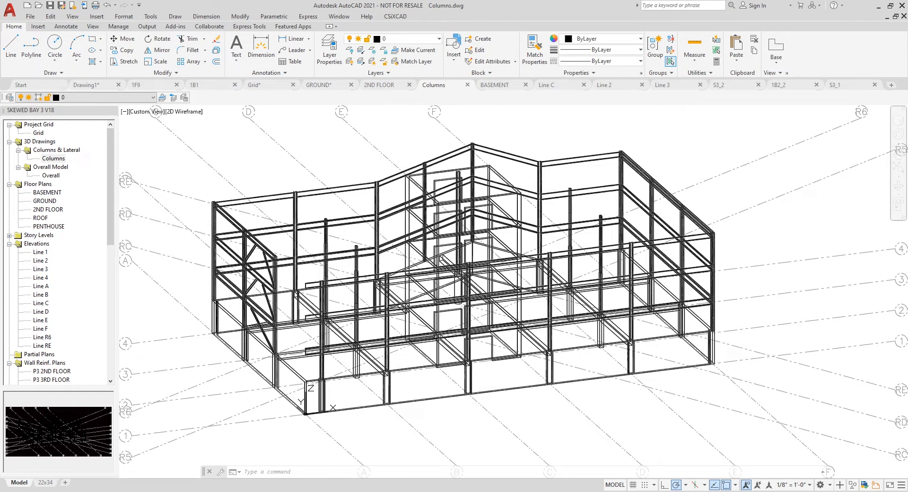
Step: In the Line 3 elevation, grip-stretch the #3 @6" and 2#5 rebar callouts to lower positions and deselect
{"action": "left_click", "coordinate": [39, 269]}
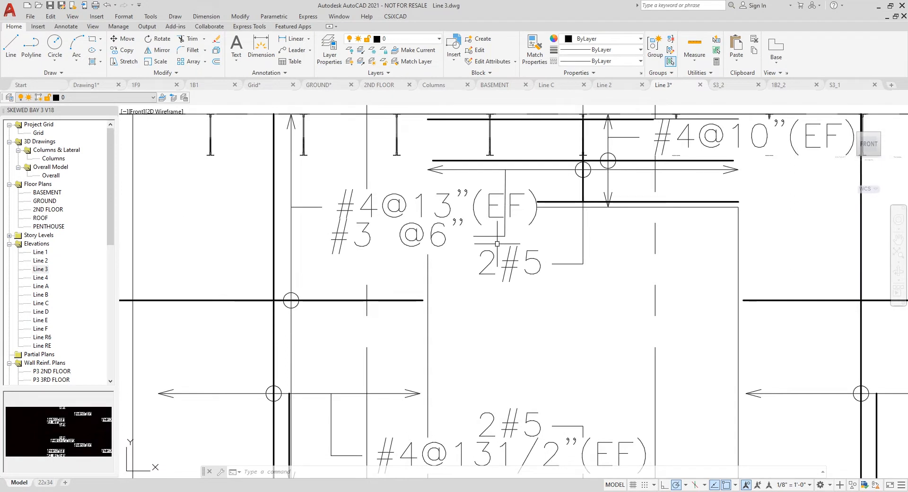
{"action": "left_click", "coordinate": [393, 234]}
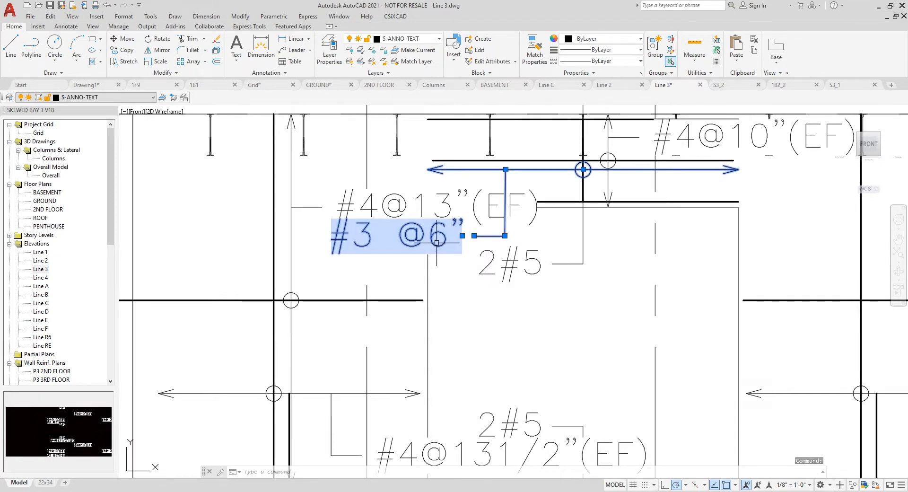
{"action": "left_click", "coordinate": [504, 236]}
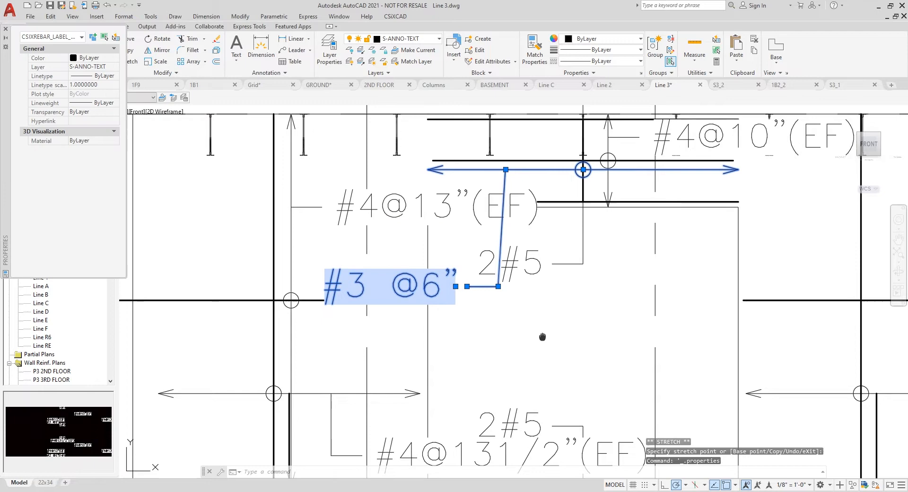
{"action": "scroll", "scroll_direction": "down", "scroll_amount": 3}
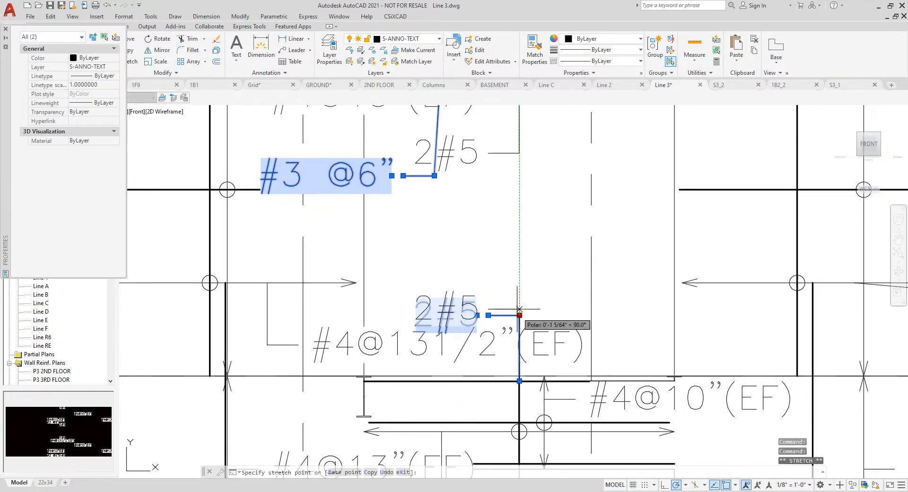
{"action": "left_click", "coordinate": [519, 282]}
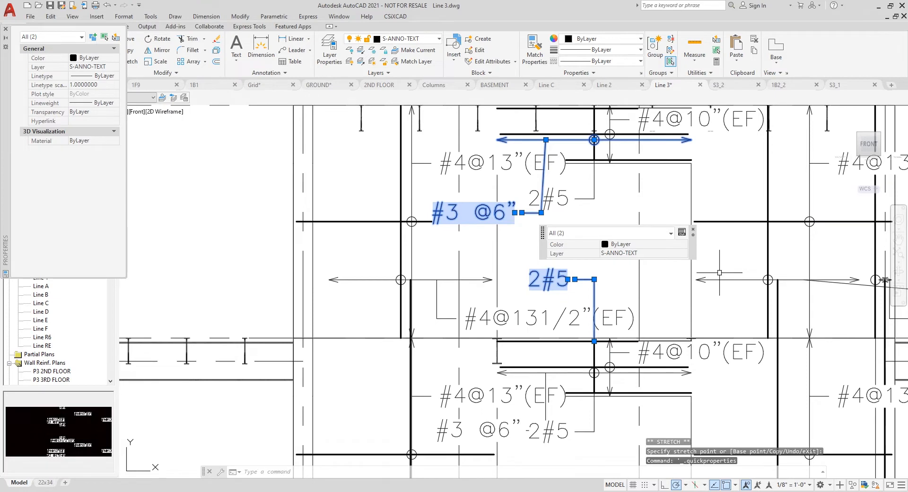
{"action": "key", "text": "Escape"}
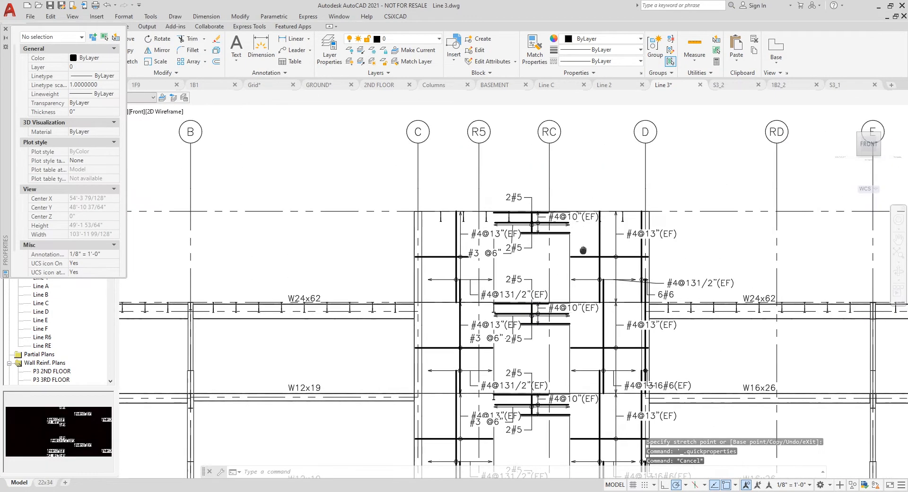
Step: Grip-stretch the grid bubbles and level markers down toward the roof level beside grid line D
{"action": "scroll", "scroll_direction": "down", "scroll_amount": 3}
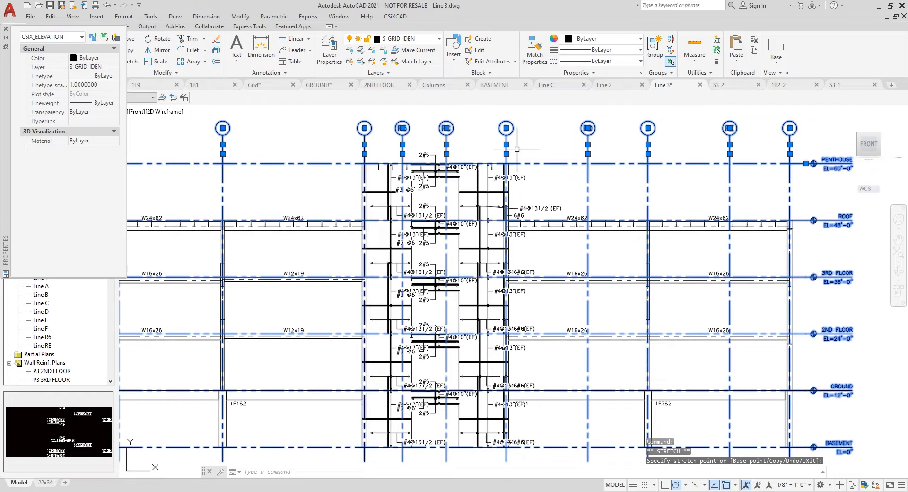
{"action": "mouse_move", "coordinate": [505, 128]}
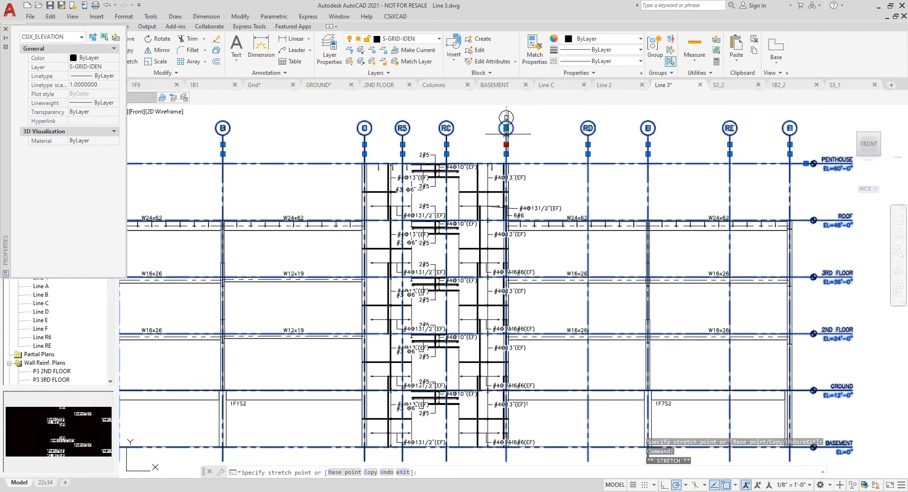
{"action": "key", "text": "Escape"}
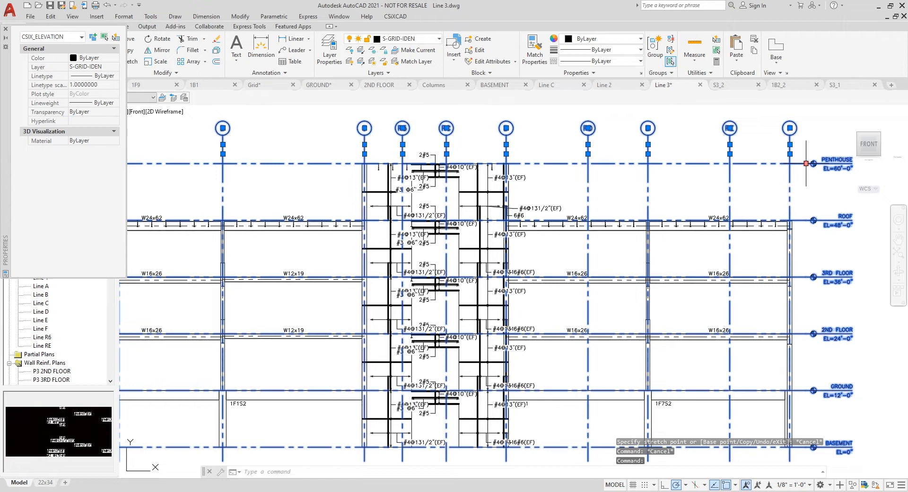
{"action": "mouse_move", "coordinate": [807, 163]}
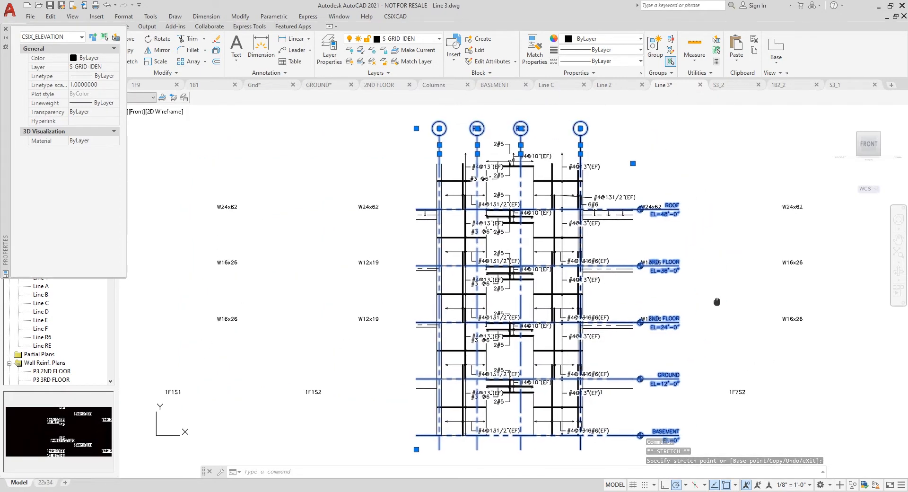
{"action": "key", "text": "Escape"}
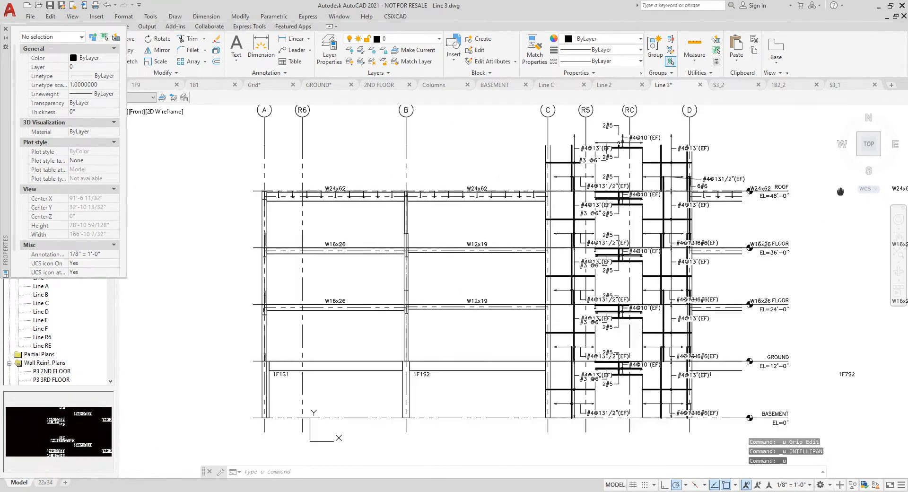
{"action": "scroll", "scroll_direction": "down", "scroll_amount": 3}
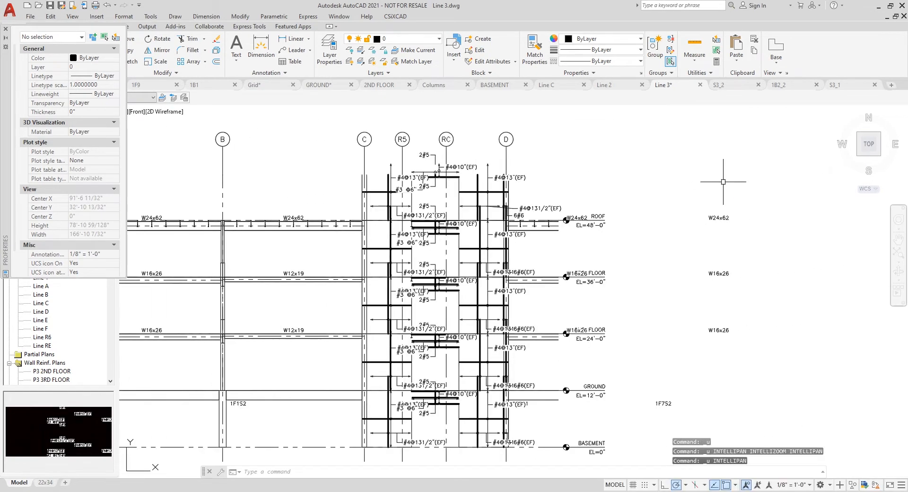
Step: Set the elevation's CSiXCAD drawing scale to 1/4 inch per foot and apply it
{"action": "left_click", "coordinate": [396, 16]}
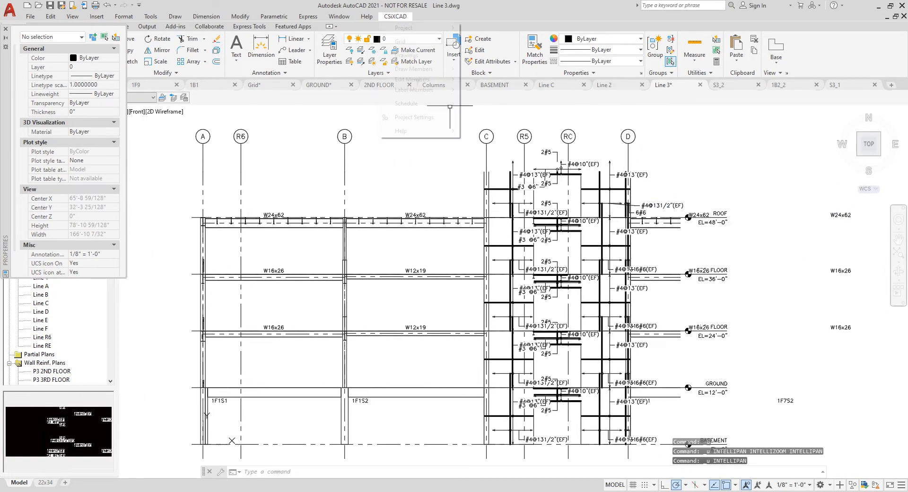
{"action": "mouse_move", "coordinate": [406, 55]}
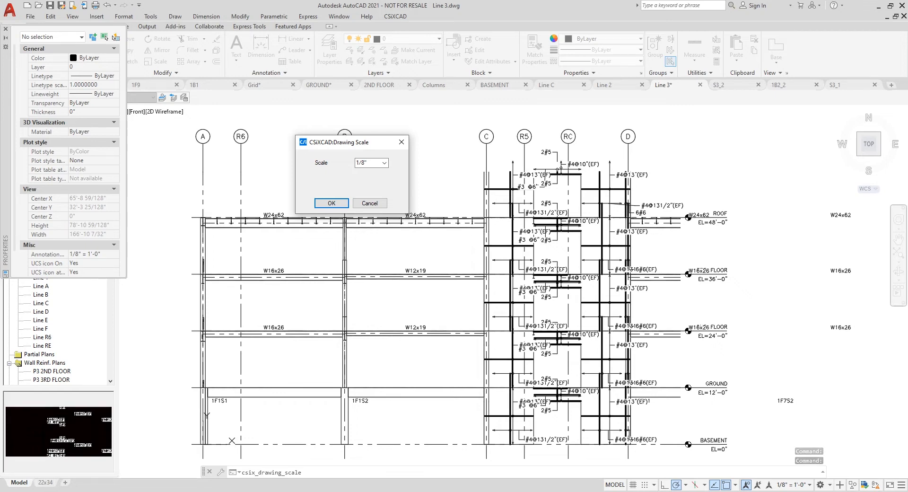
{"action": "left_click", "coordinate": [383, 163]}
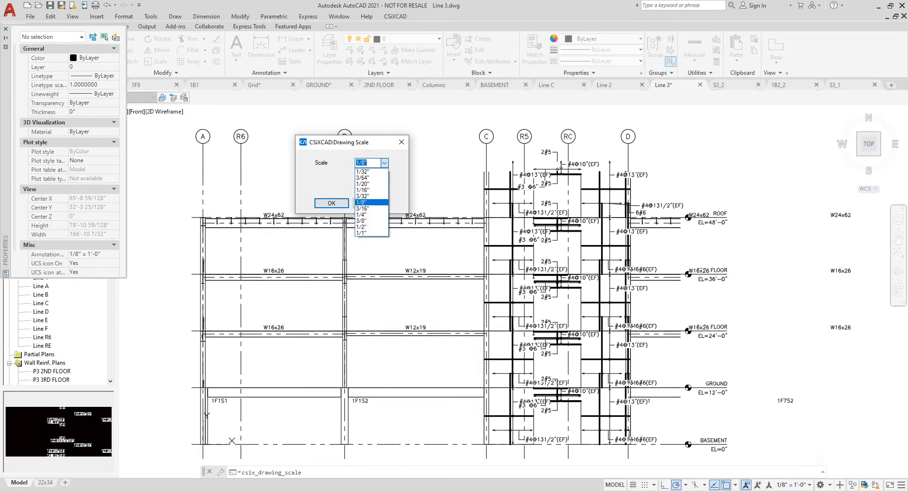
{"action": "left_click", "coordinate": [363, 214]}
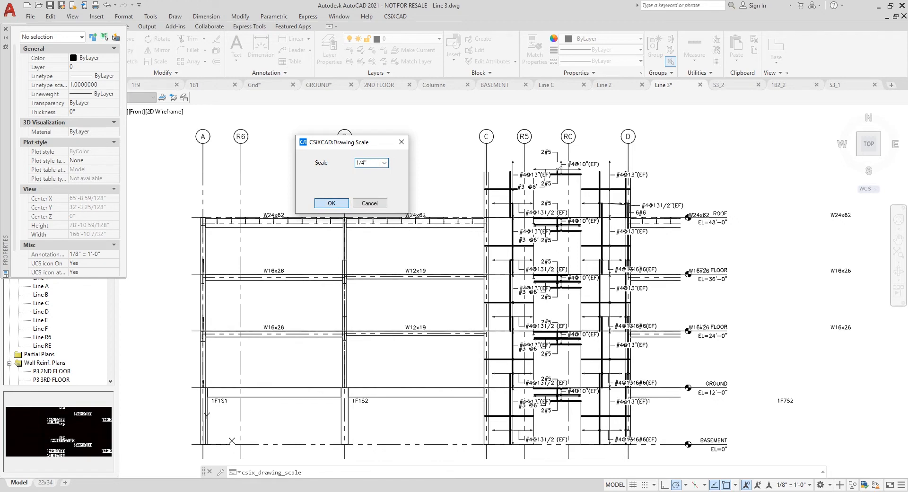
{"action": "left_click", "coordinate": [331, 202]}
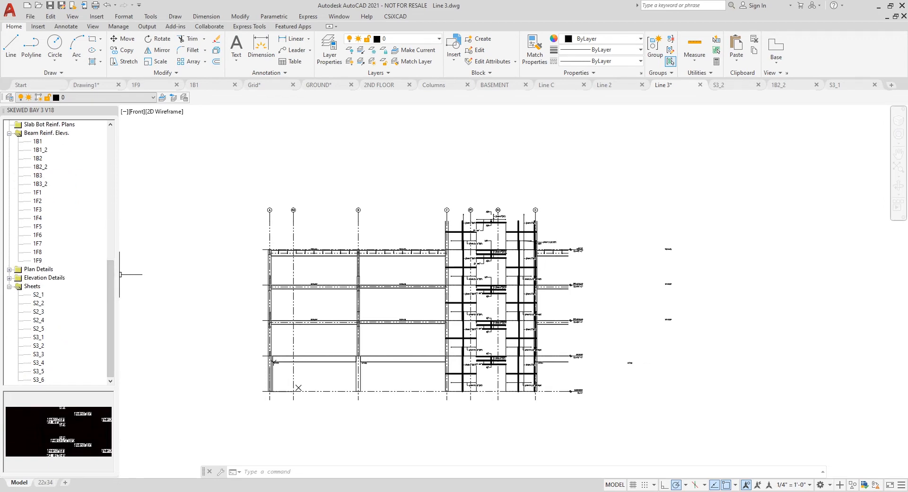
{"action": "left_click", "coordinate": [722, 84]}
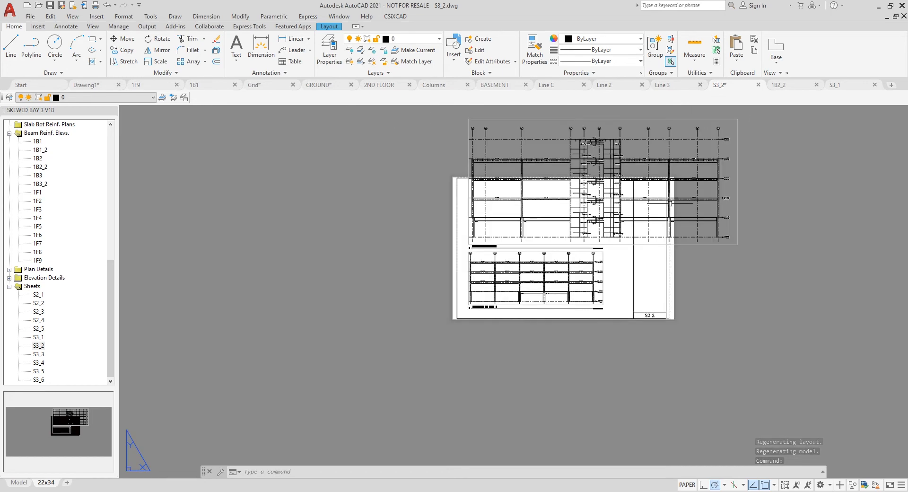
{"action": "scroll", "scroll_direction": "up", "scroll_amount": 3}
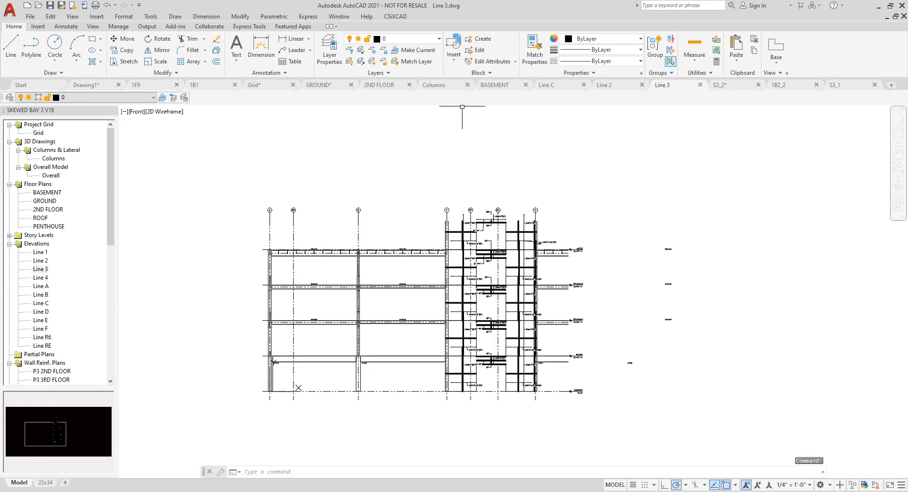
{"action": "left_click", "coordinate": [395, 16]}
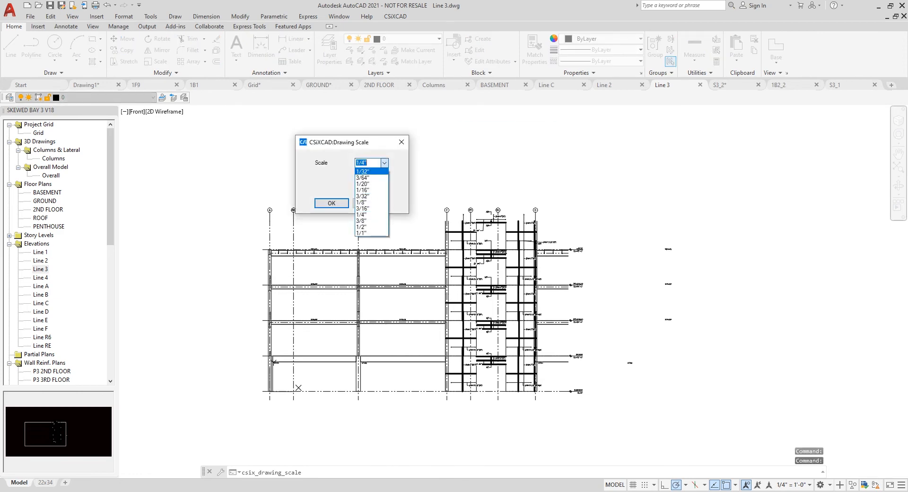
{"action": "left_click", "coordinate": [331, 203]}
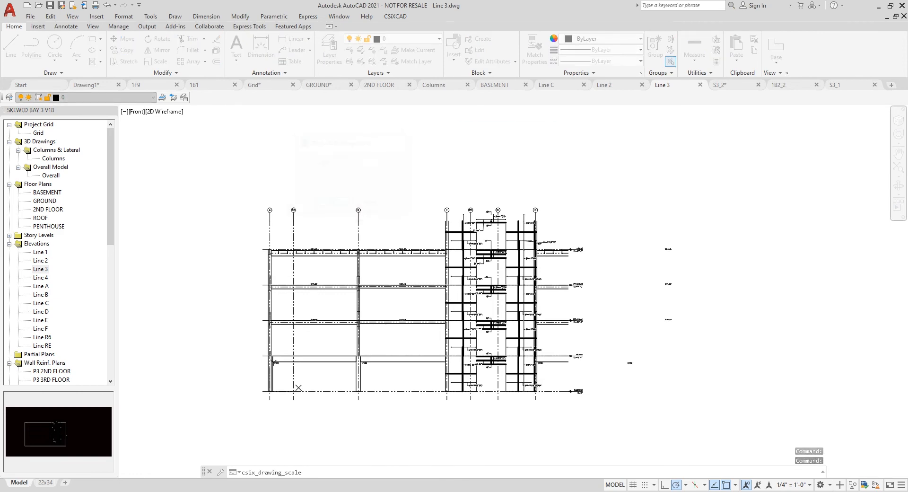